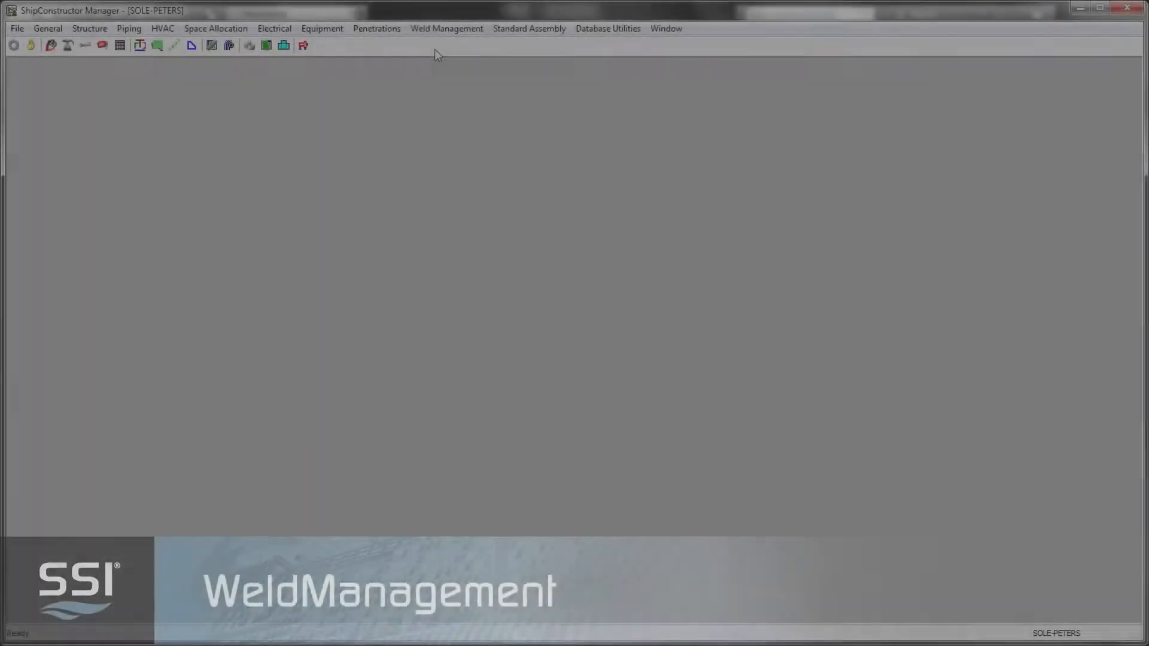
- Open the Weld Types library from the Weld Management menu
{"action": "left_click", "coordinate": [447, 28]}
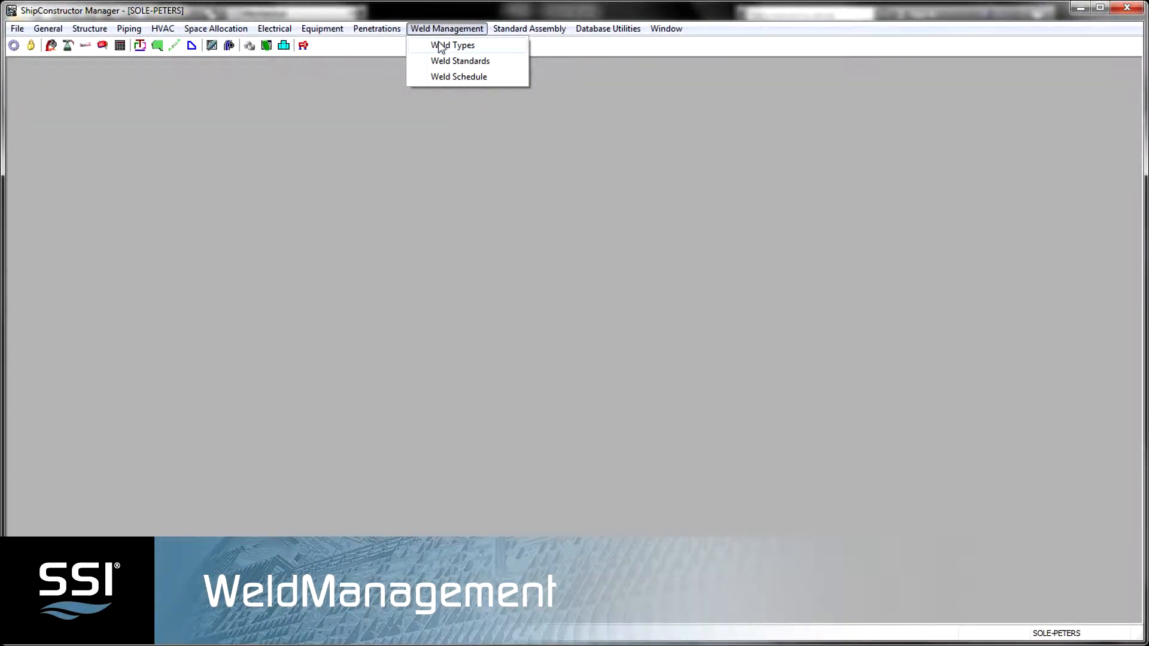
{"action": "left_click", "coordinate": [453, 44]}
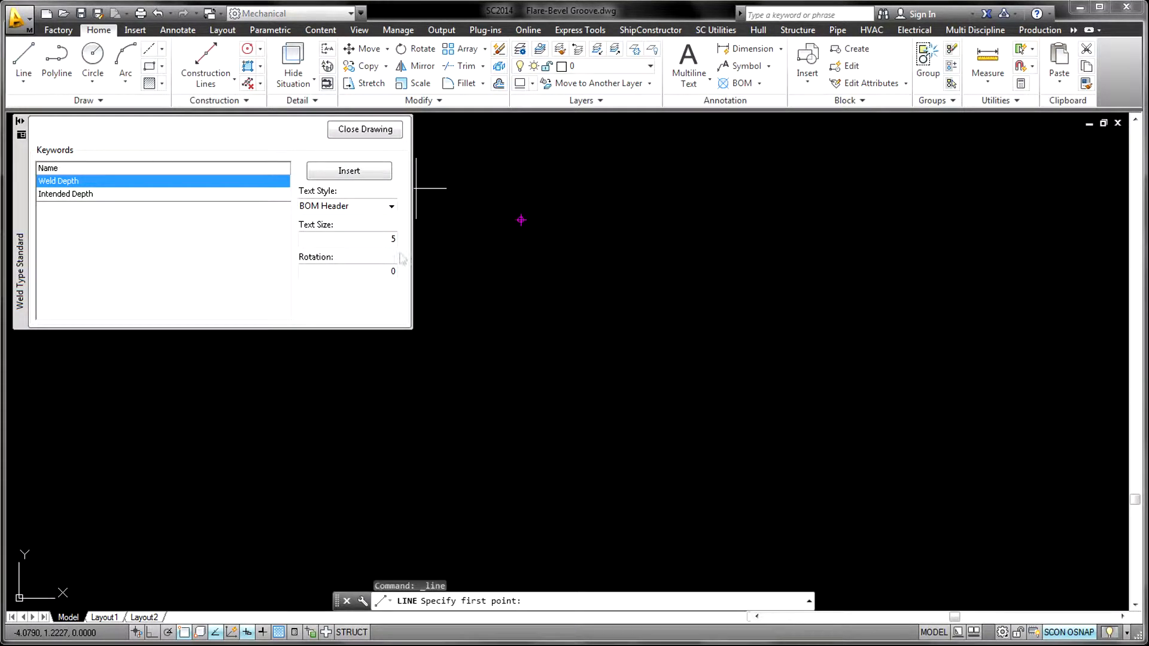
- Draw a vertical line in the Flare-Bevel Groove weld symbol drawing
{"action": "left_click", "coordinate": [521, 220]}
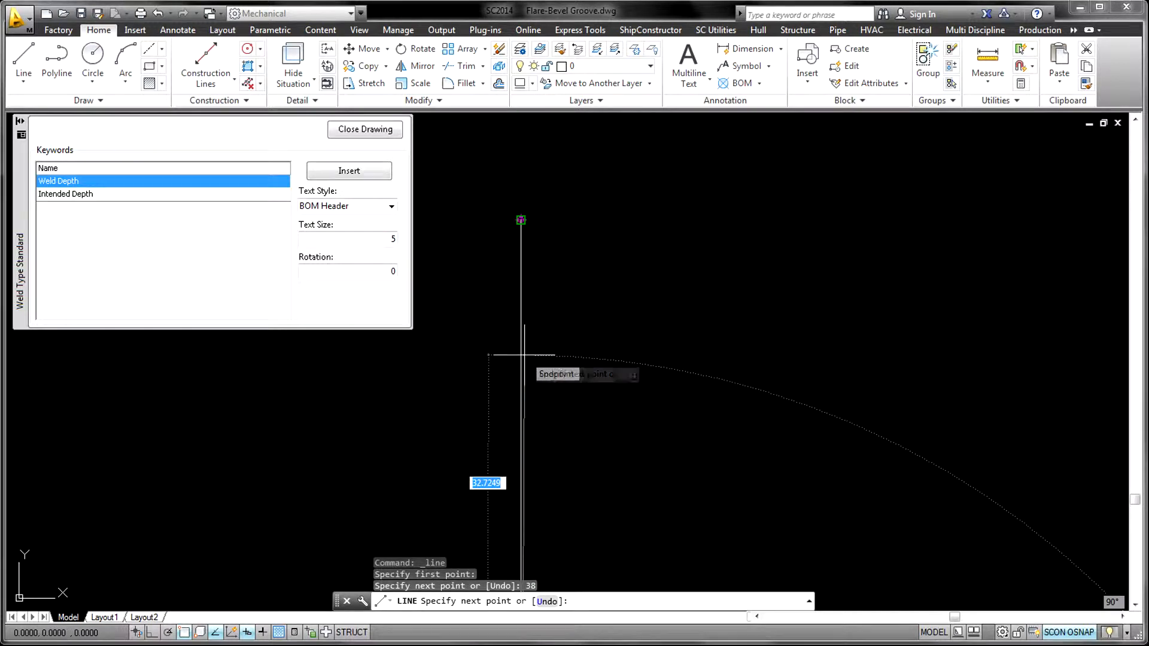
{"action": "right_click", "coordinate": [587, 513]}
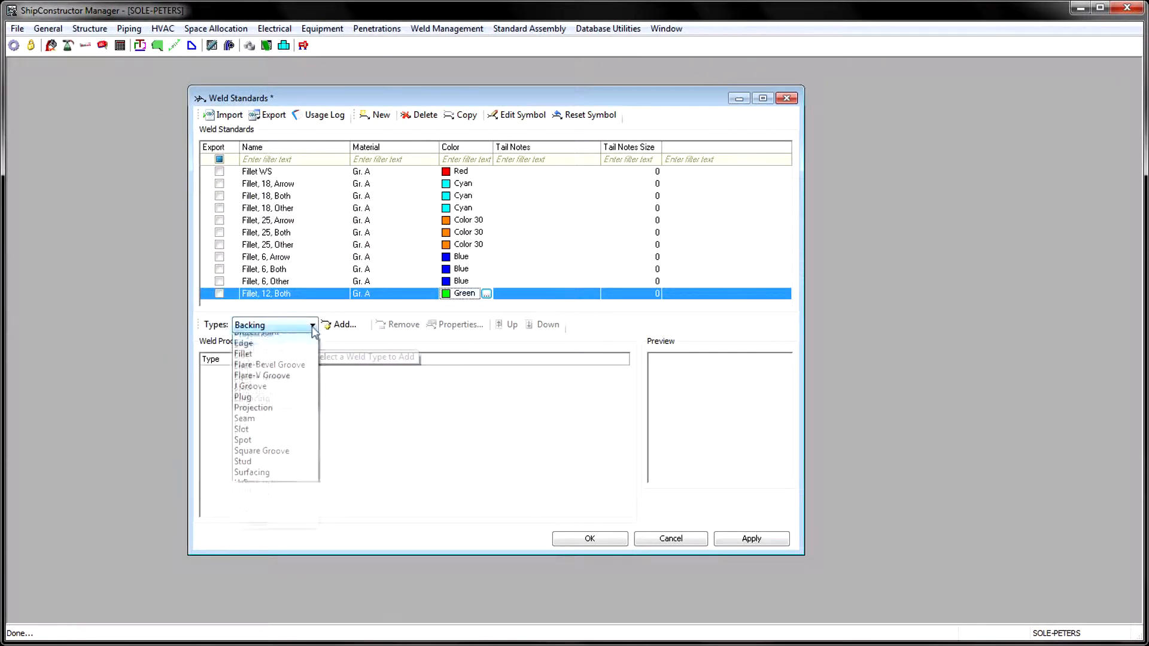
- Add a Surfacing weld process to Fillet, 12, Both, applied on both sides
{"action": "left_click", "coordinate": [251, 473]}
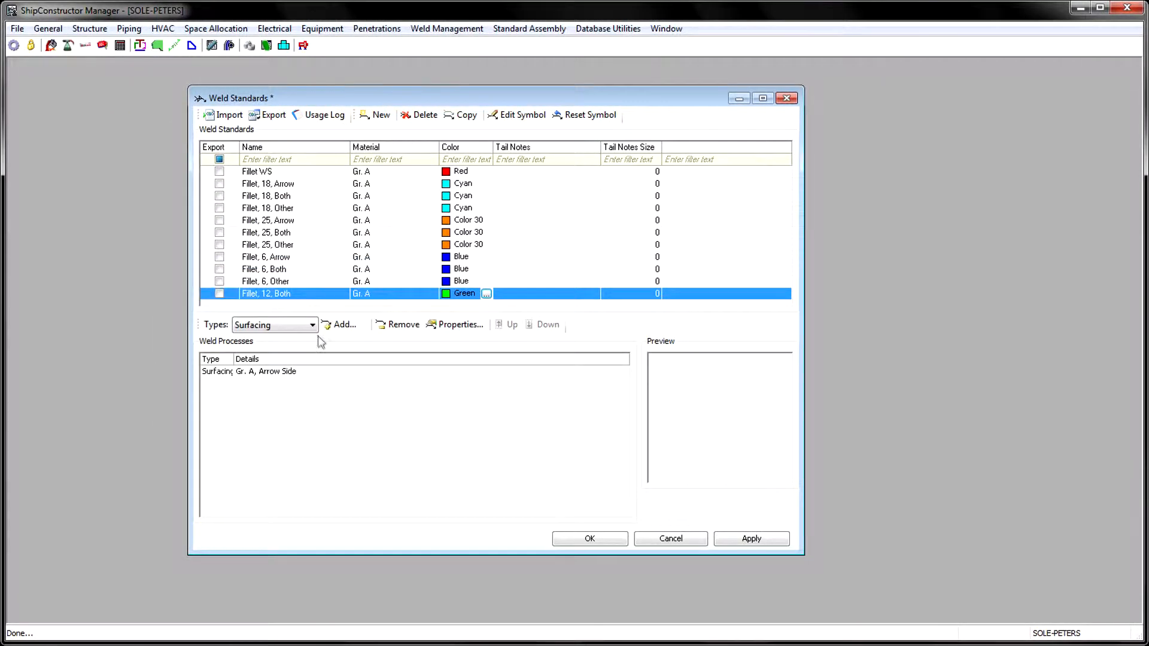
{"action": "left_click", "coordinate": [342, 324]}
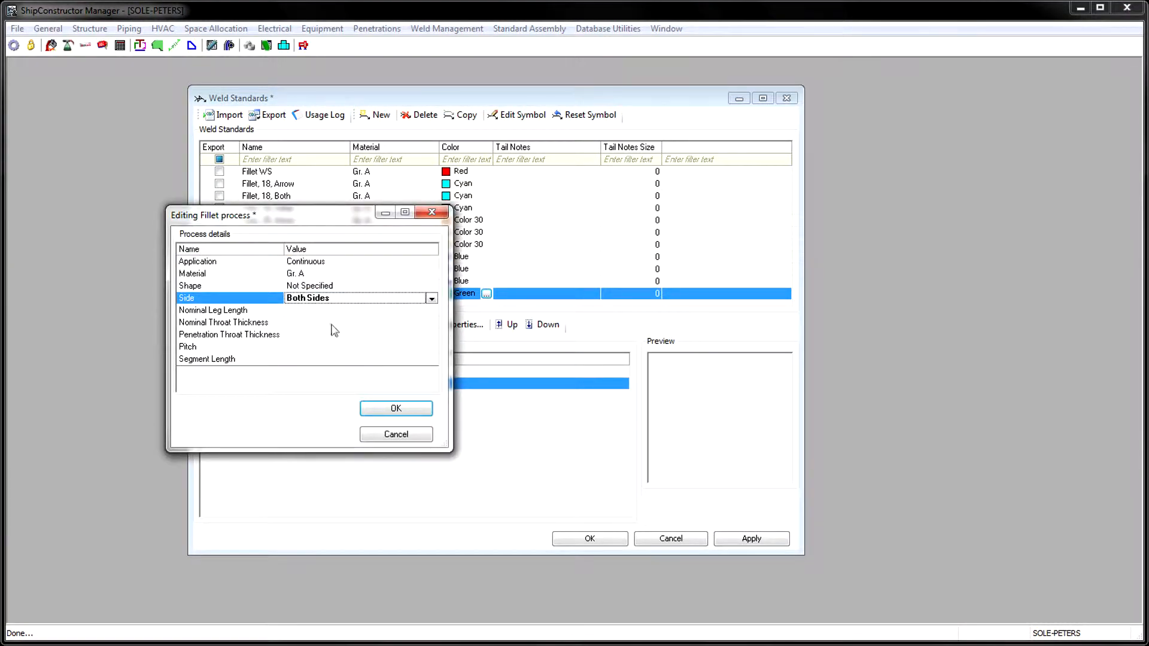
{"action": "left_click", "coordinate": [395, 408]}
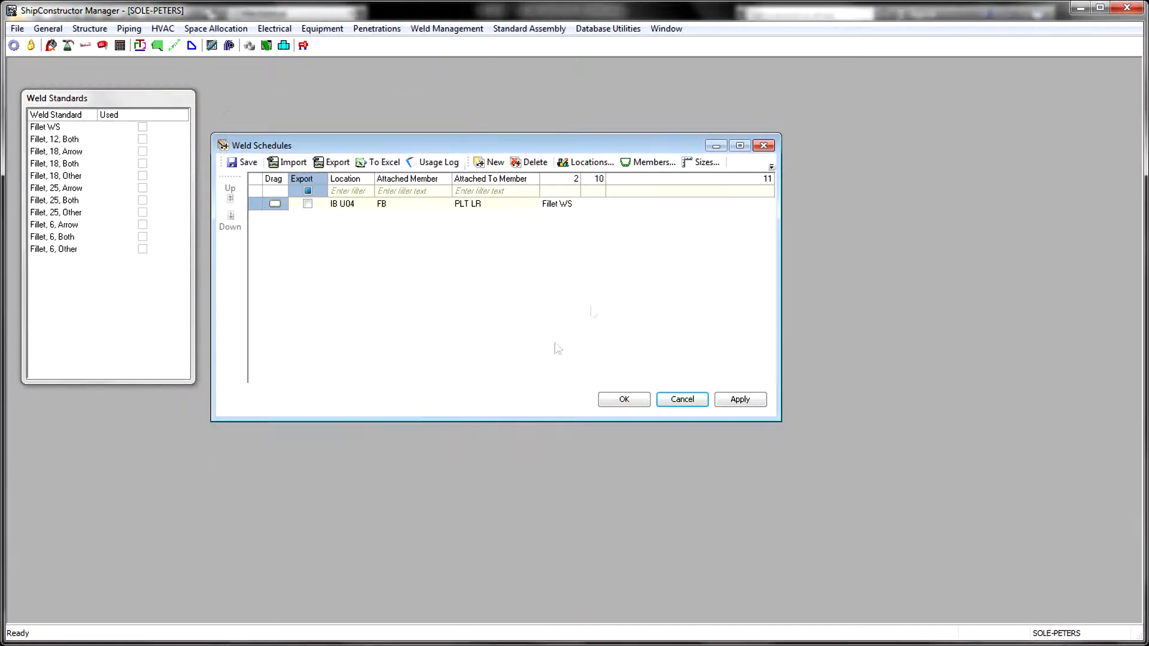
- Add size 18 and a new Below row attached to FB in the weld schedule
{"action": "left_click", "coordinate": [308, 204]}
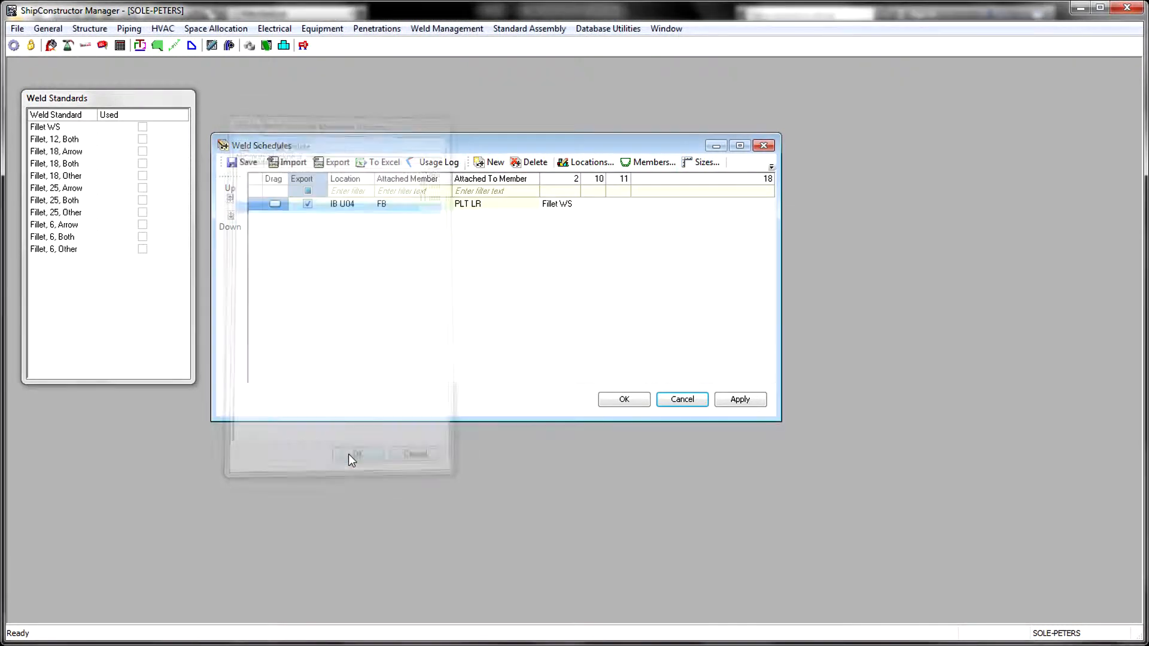
{"action": "left_click", "coordinate": [446, 215]}
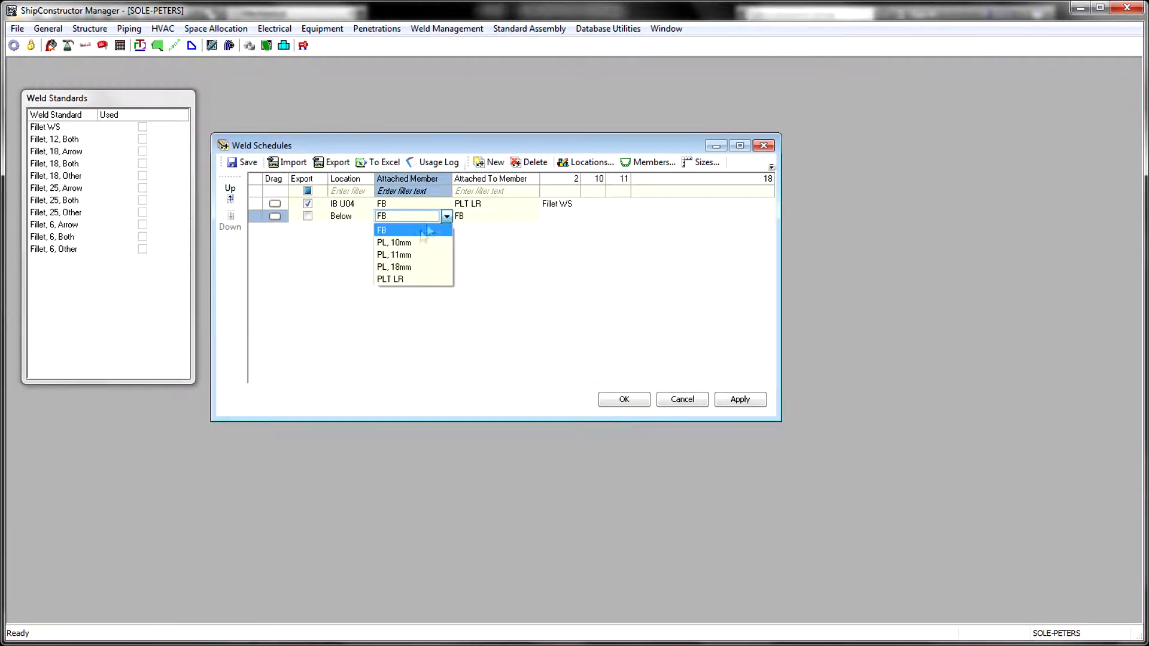
{"action": "left_click", "coordinate": [394, 255]}
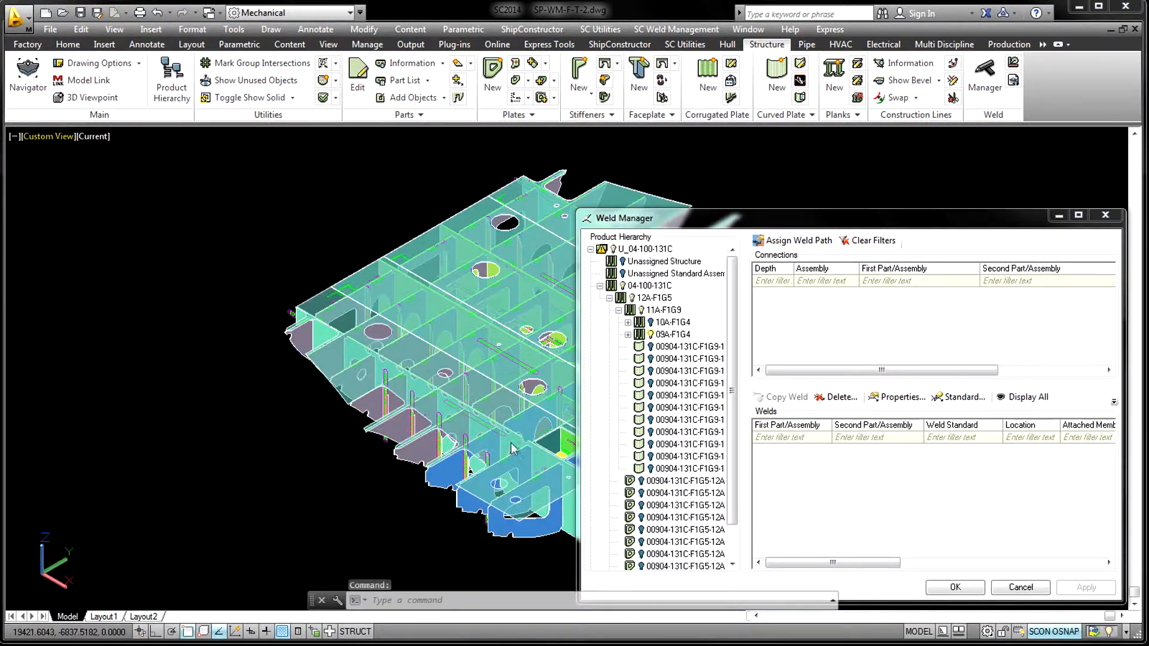
- Assign a weld standard to 09A-F1G4's welds and display only that assembly's welds
{"action": "left_click", "coordinate": [677, 336]}
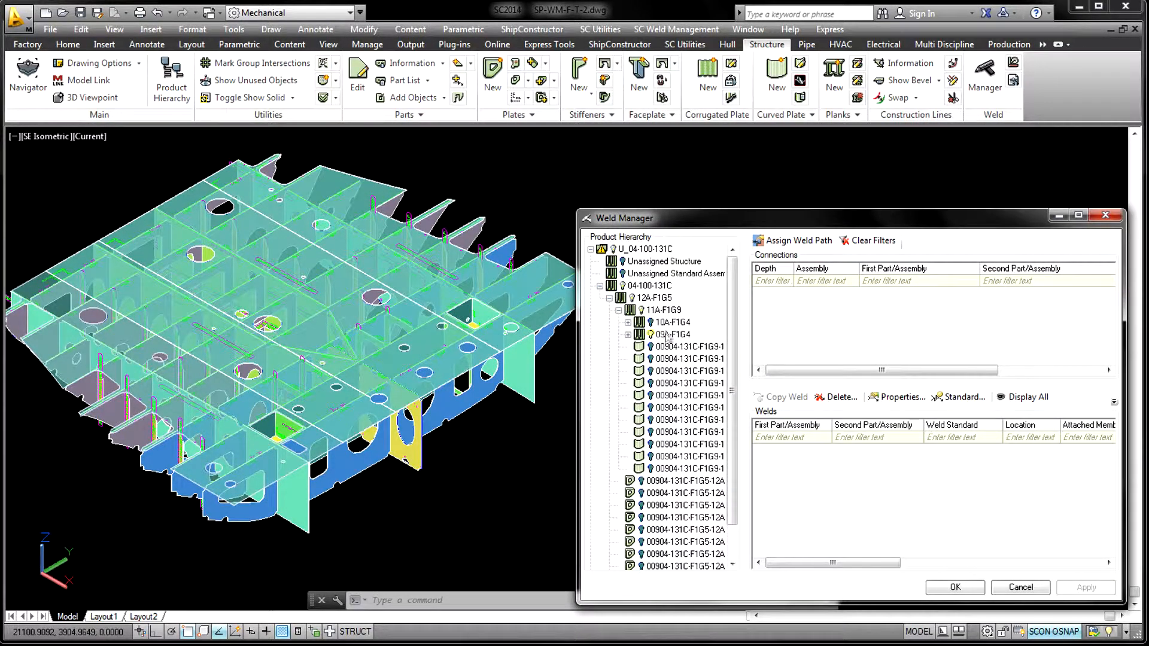
{"action": "left_click", "coordinate": [672, 335]}
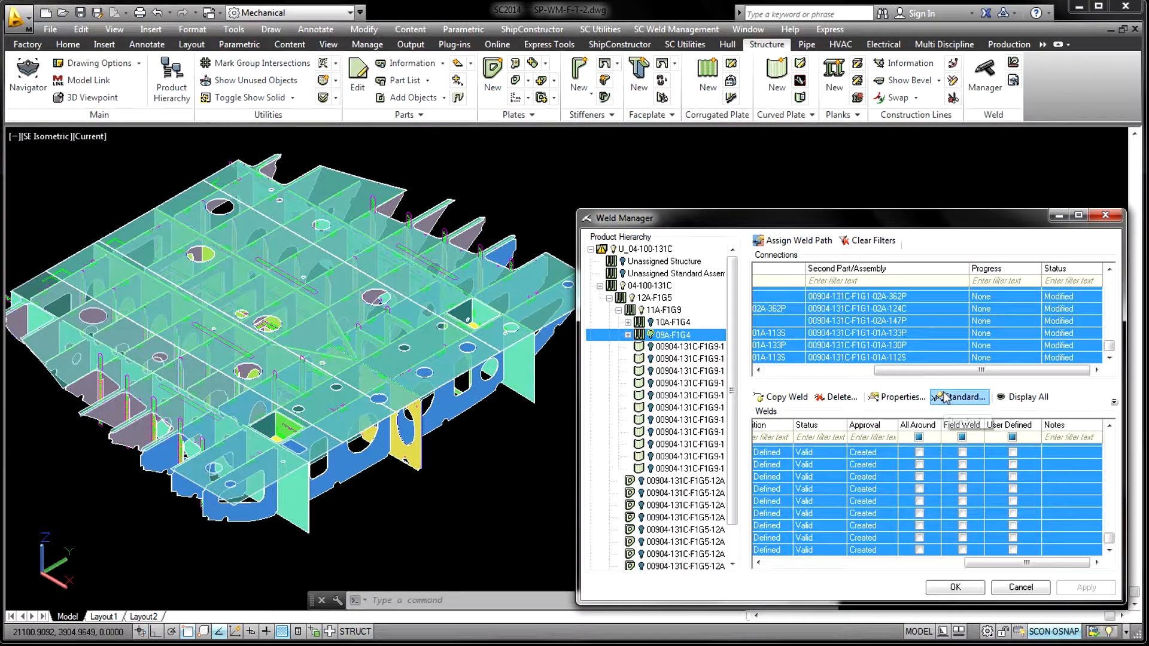
{"action": "left_click", "coordinate": [959, 397]}
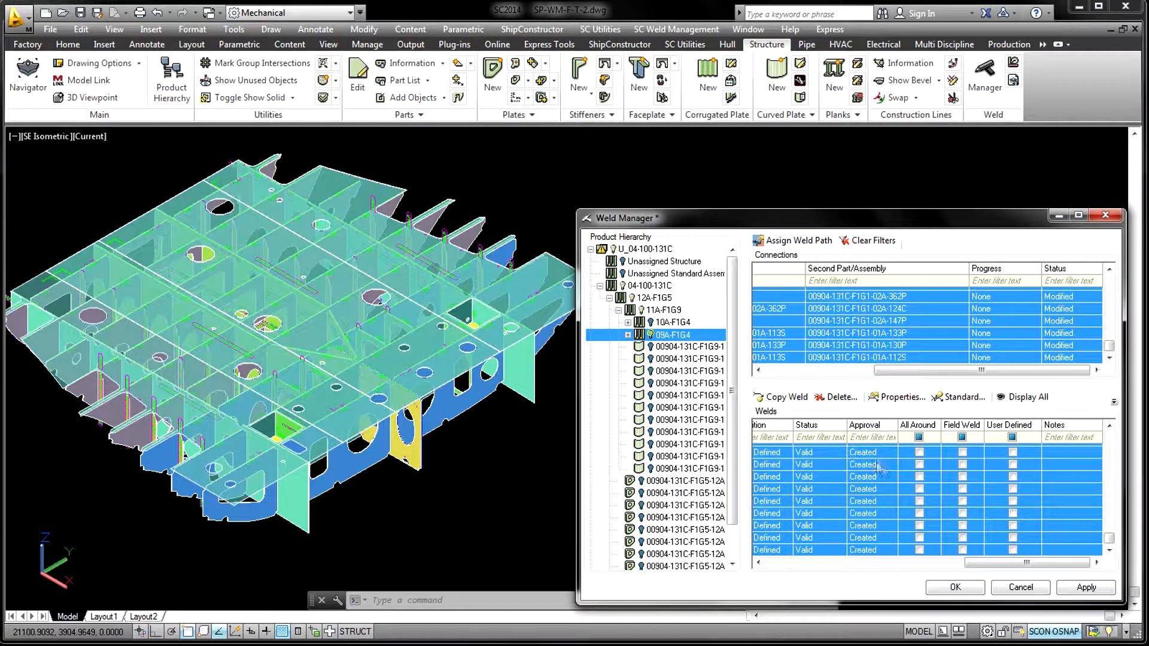
{"action": "right_click", "coordinate": [678, 334]}
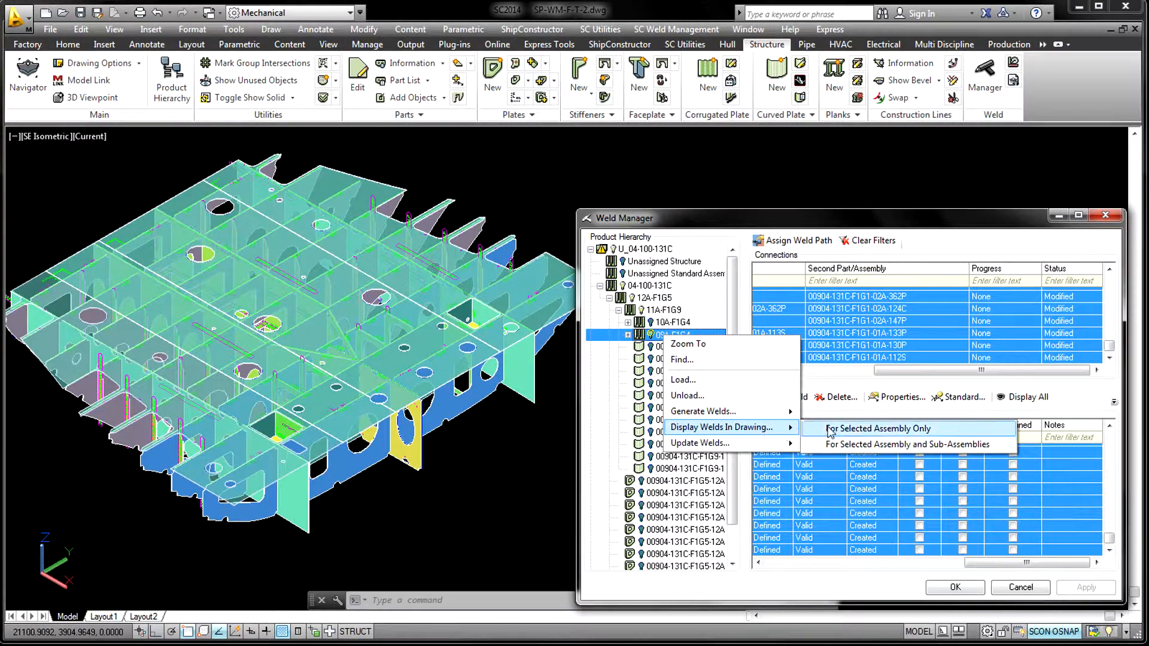
{"action": "left_click", "coordinate": [878, 429]}
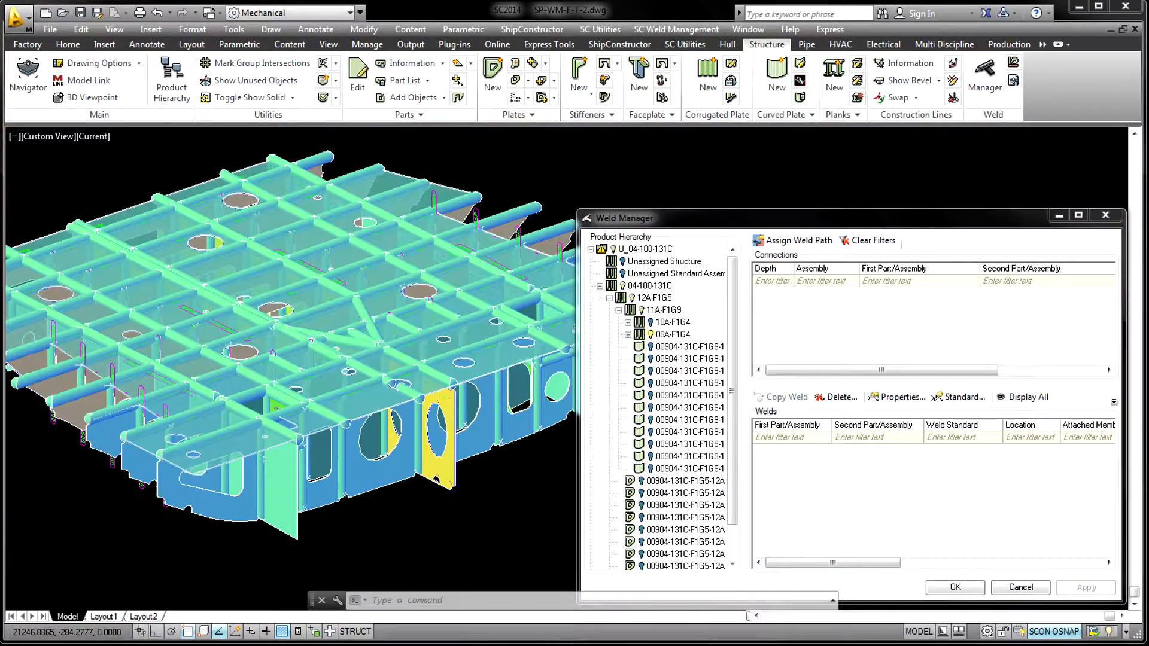
{"action": "type", "text": "2"}
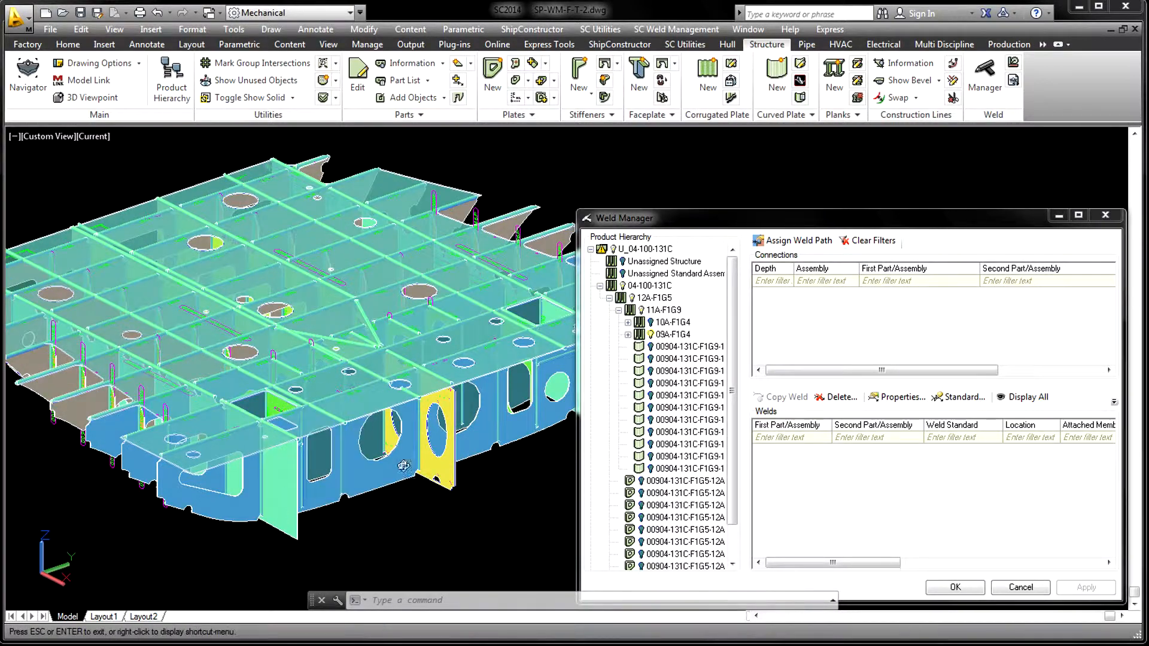
{"action": "left_click", "coordinate": [670, 335]}
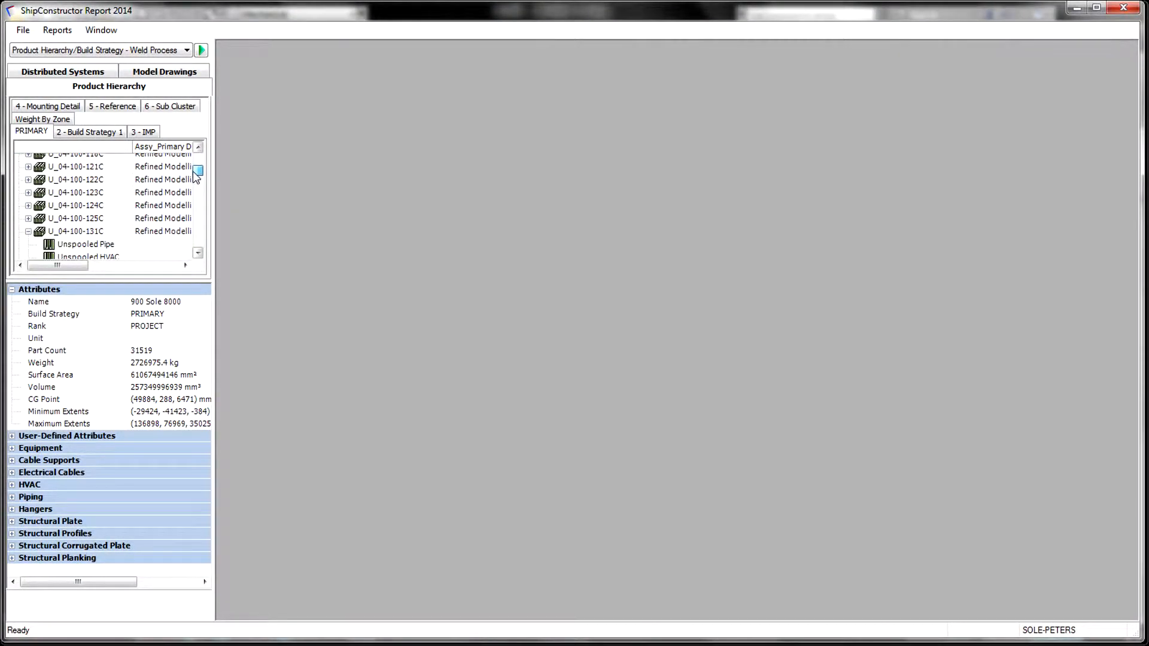
- Generate the Weld Process report for unit U_04-100-131C
{"action": "left_click", "coordinate": [75, 210]}
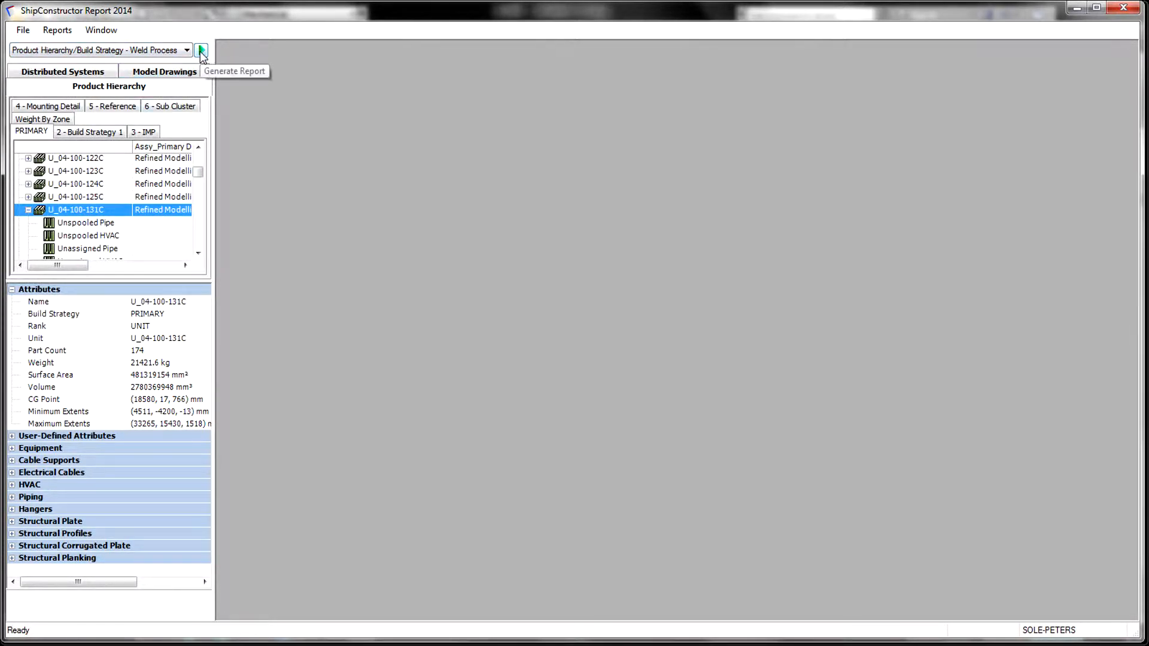
{"action": "left_click", "coordinate": [201, 50]}
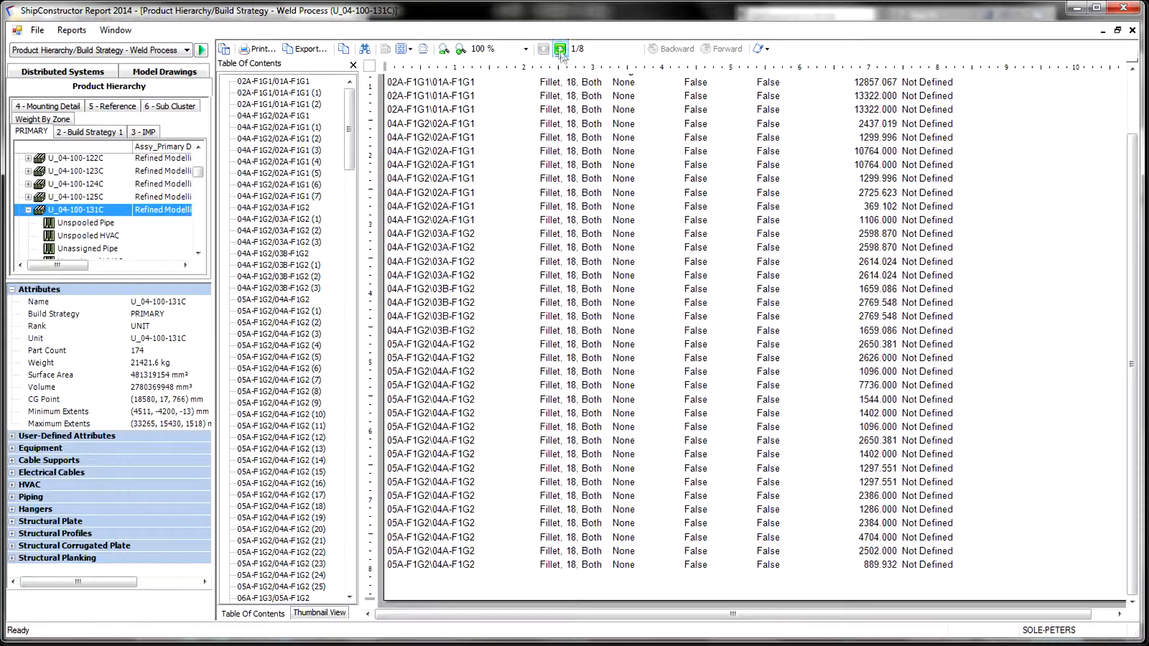
- Advance to page 3 of the Weld Process report
{"action": "left_click", "coordinate": [559, 49]}
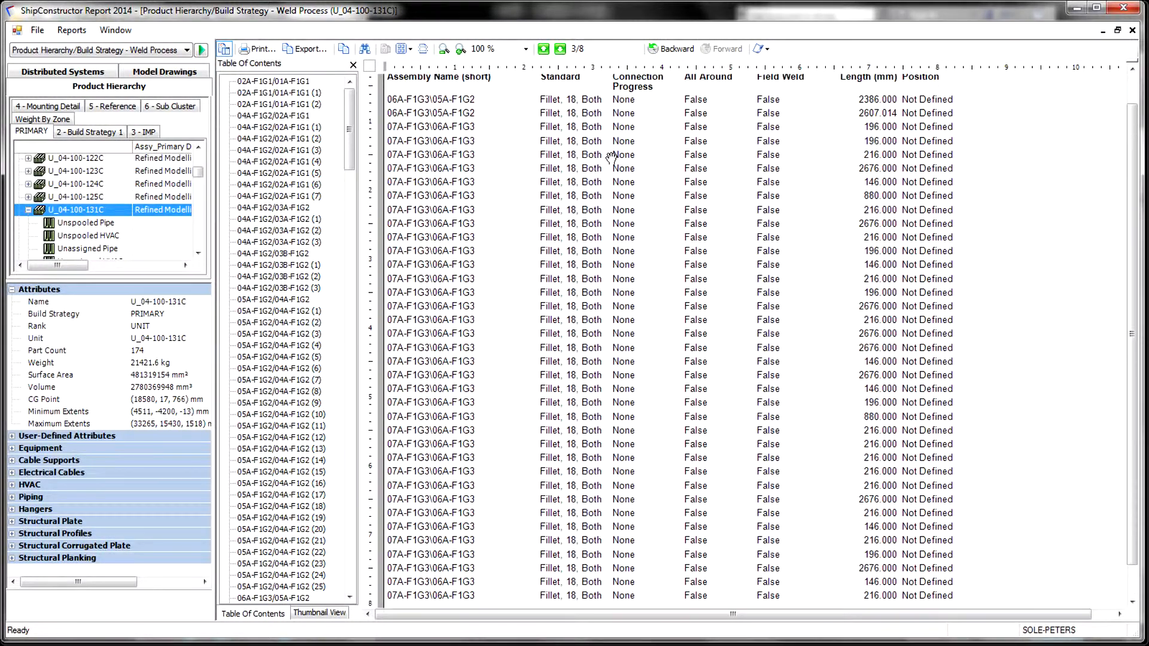